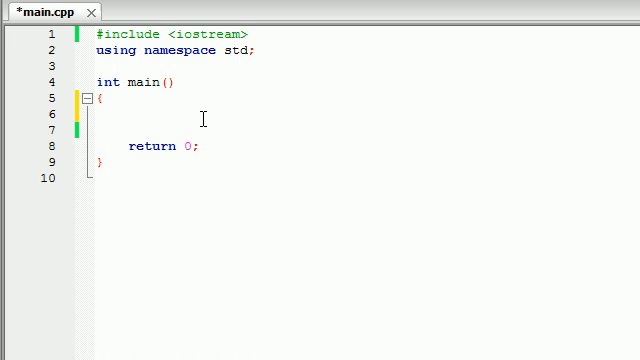
{"action": "mouse_move", "coordinate": [242, 80]}
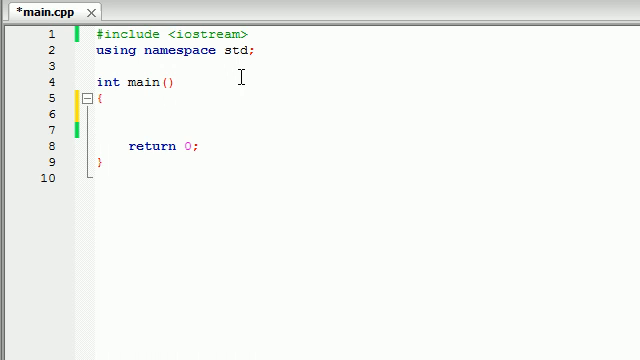
- Declare 'int age = 24;' in main and start an empty 'if()' below it
{"action": "type", "text": "int age ="}
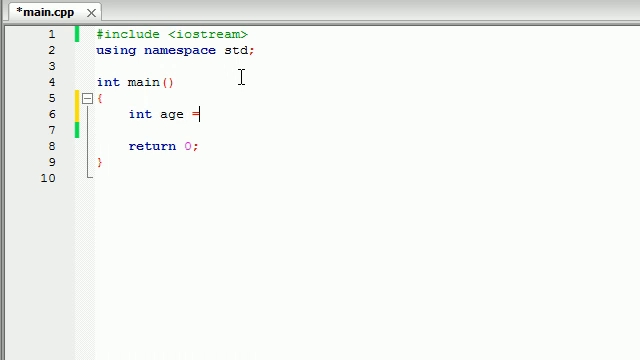
{"action": "type", "text": "24;"}
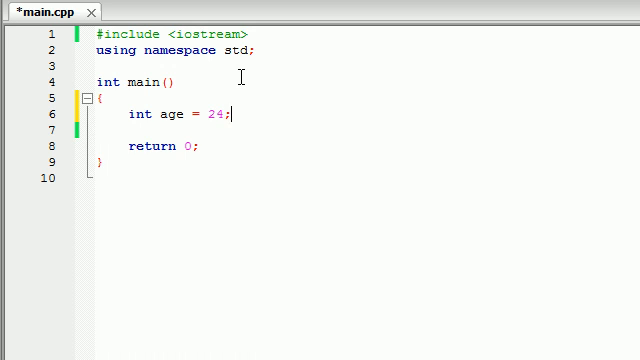
{"action": "key", "text": "Enter"}
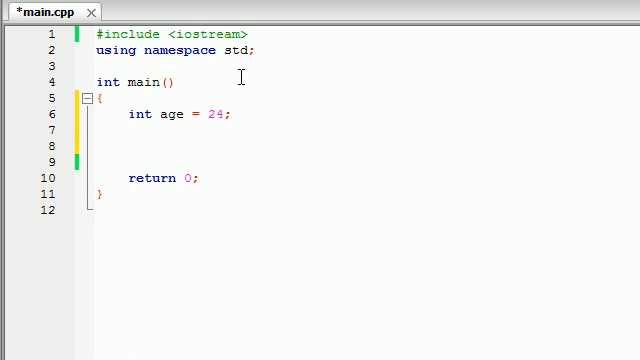
{"action": "type", "text": "if"}
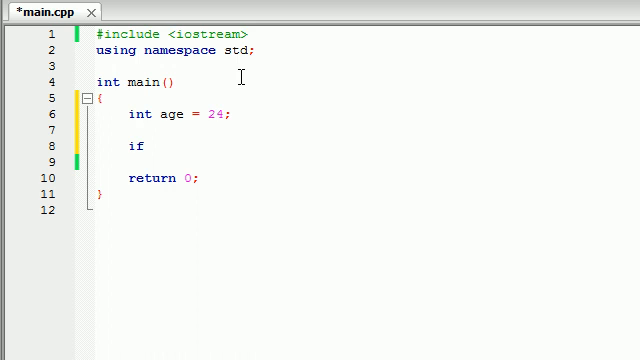
{"action": "type", "text": "()"}
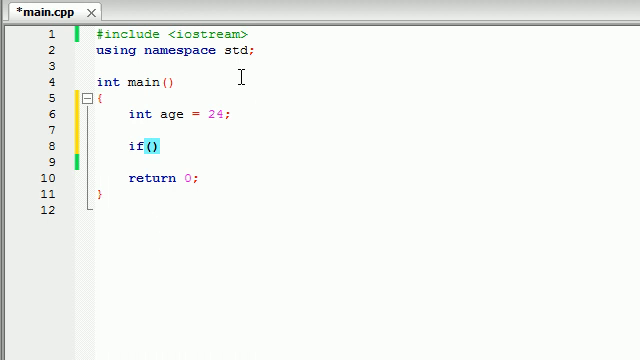
- Give the if statement the condition age>60 and open its block
{"action": "type", "text": "age"}
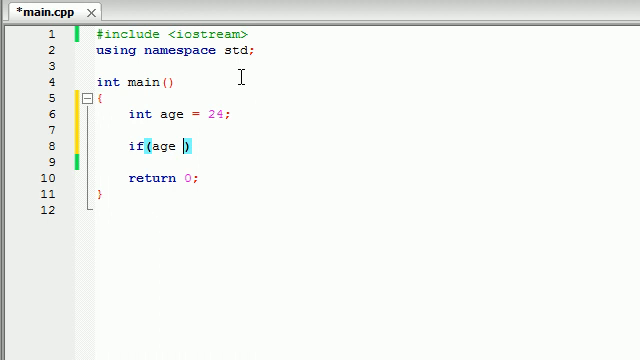
{"action": "type", "text": ">"}
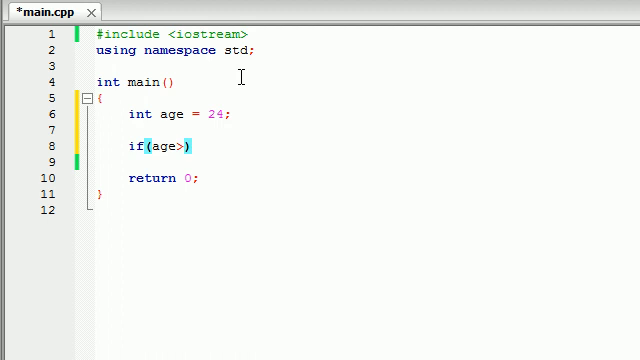
{"action": "type", "text": "60){"}
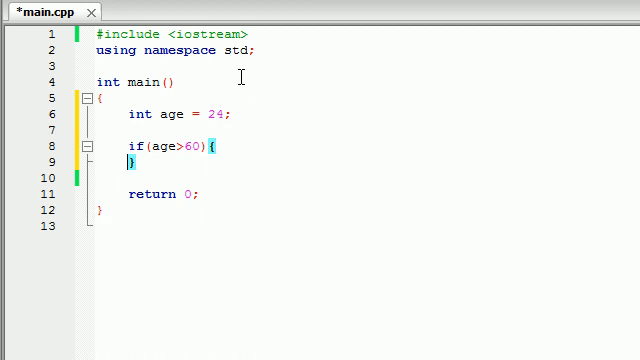
- Print "wow you are old" with endl inside the block and save the file
{"action": "type", "text": "cout"}
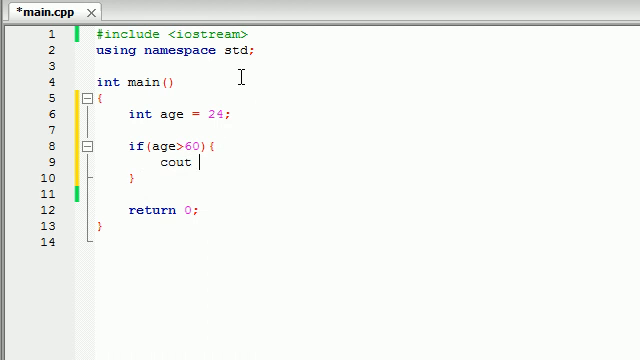
{"action": "type", "text": "<< \"\""}
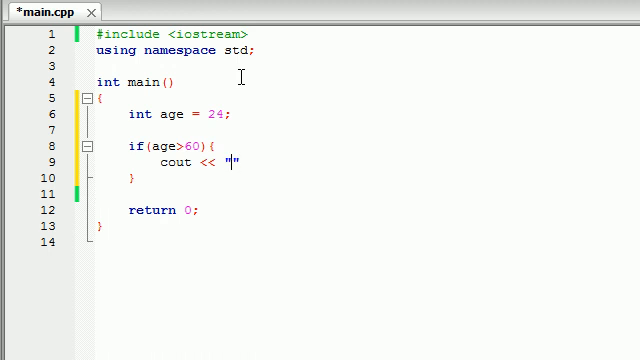
{"action": "type", "text": "wow you a"}
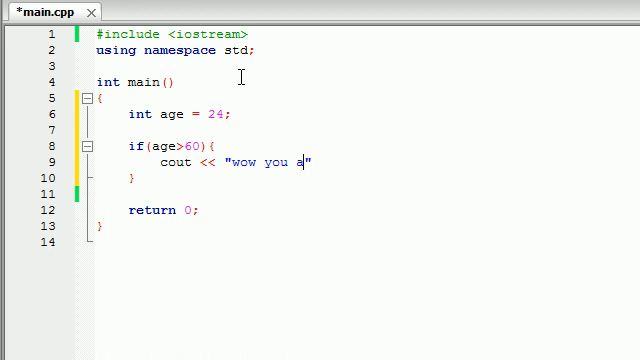
{"action": "type", "text": "re old"}
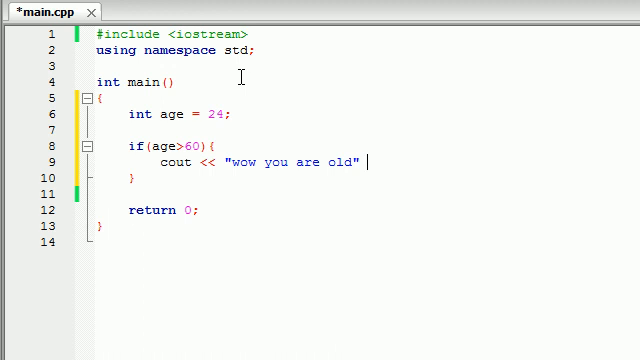
{"action": "type", "text": "<< endl;"}
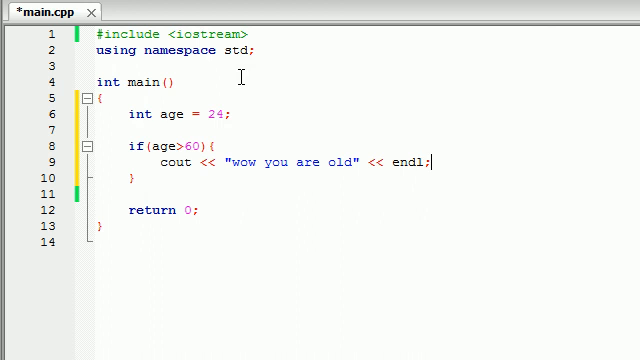
{"action": "key", "text": "ctrl+s"}
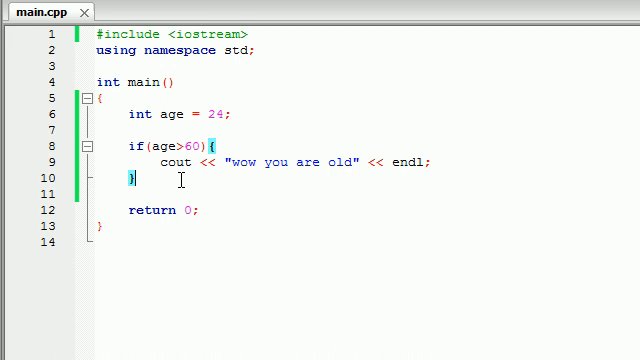
{"action": "double_click", "coordinate": [290, 160]}
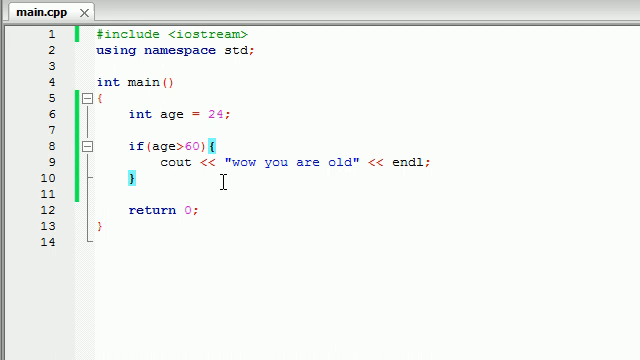
{"action": "type", "text": "if()"}
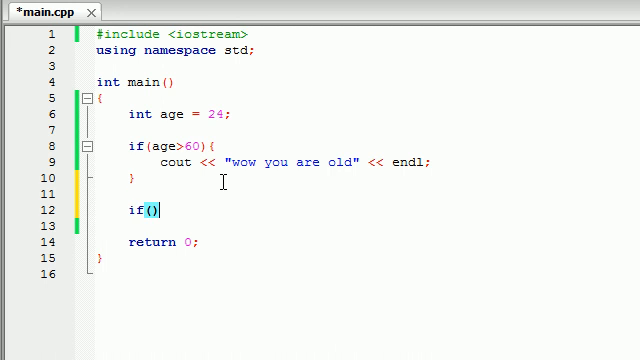
{"action": "type", "text": "age<"}
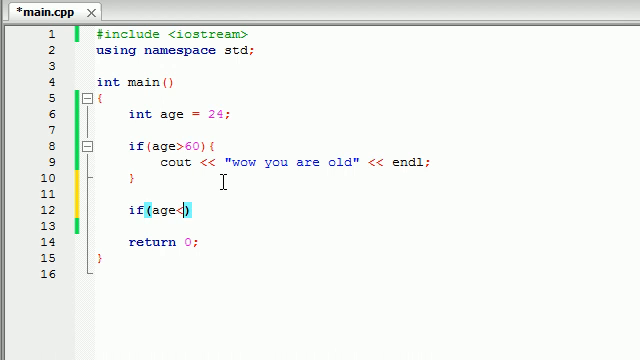
{"action": "type", "text": "60"}
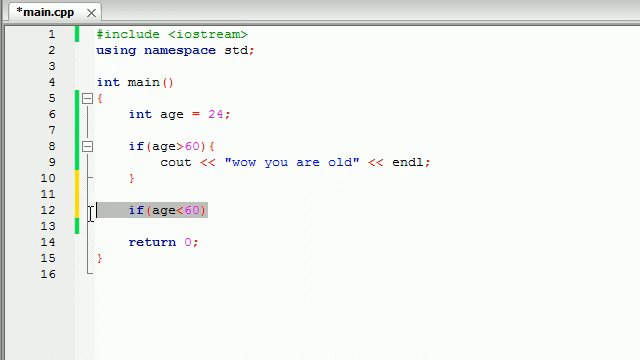
{"action": "key", "text": "Delete"}
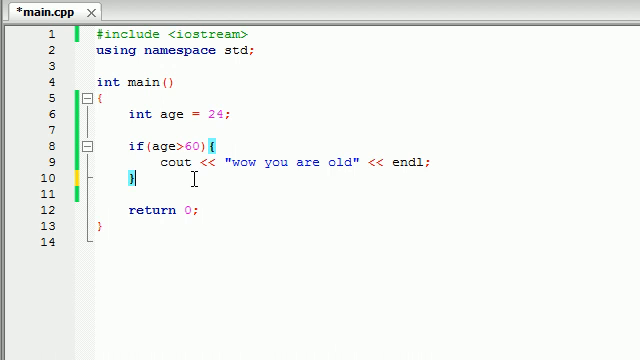
- Add an else branch whose cout message is replaced with "you are young, get a job"
{"action": "type", "text": "else{"}
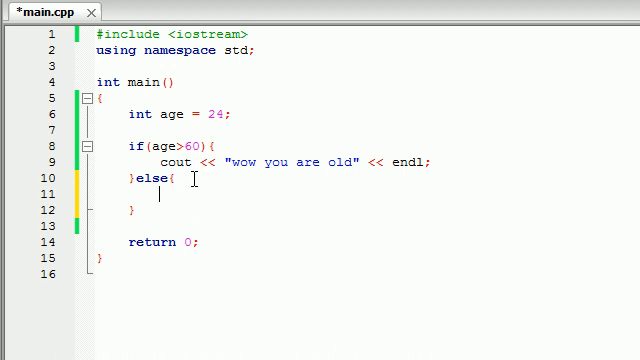
{"action": "mouse_move", "coordinate": [456, 180]}
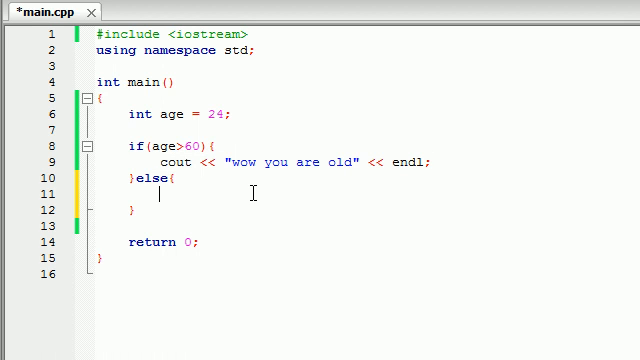
{"action": "type", "text": "cout << \"wow you are old\" << endl;"}
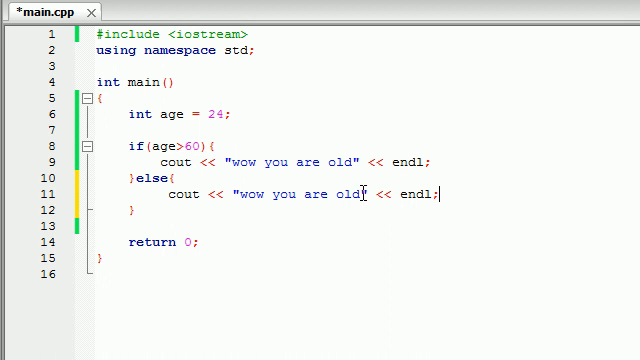
{"action": "double_click", "coordinate": [300, 162]}
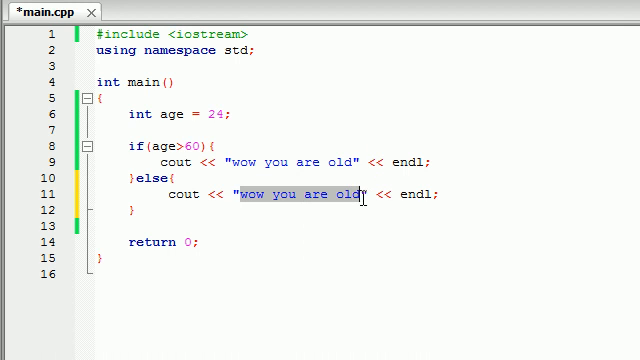
{"action": "key", "text": "Delete"}
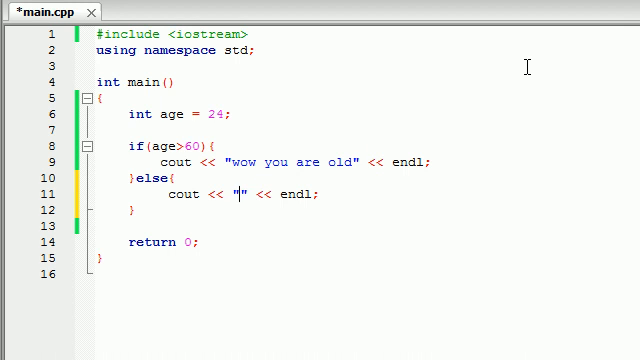
{"action": "type", "text": "you are young, get a job"}
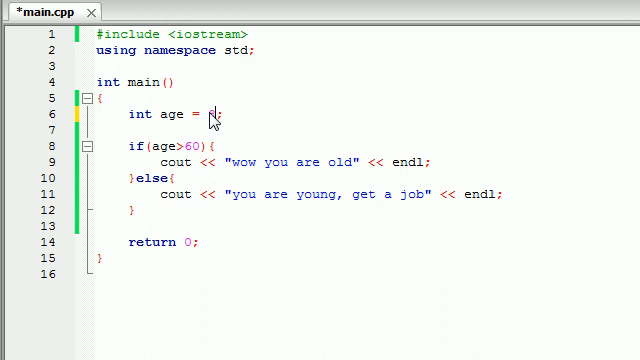
- Set age to 87, build and run, then copy the "wow you are old" line for repetition
{"action": "type", "text": "87"}
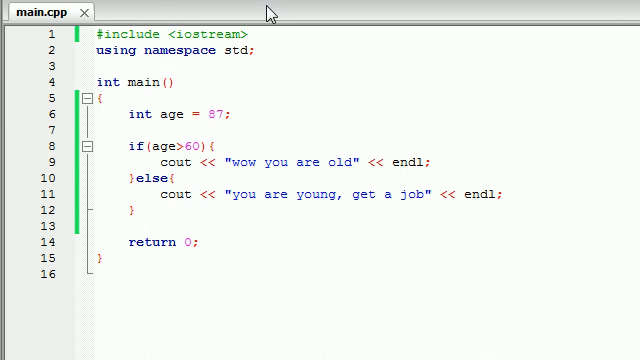
{"action": "key", "text": "F9"}
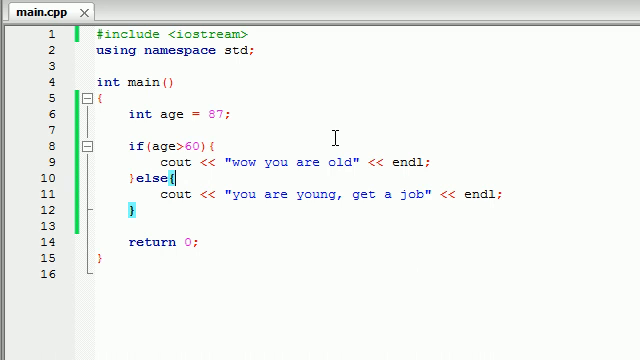
{"action": "triple_click", "coordinate": [280, 164]}
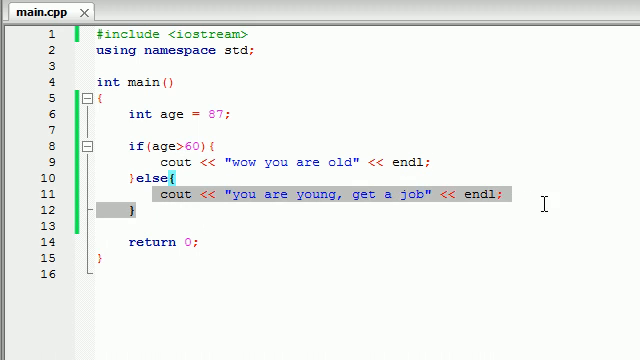
{"action": "left_click", "coordinate": [510, 198]}
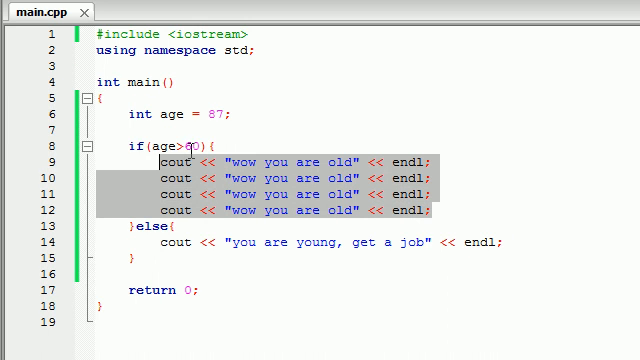
- Delete the repeated lines and start a nested if(age>100){ block in their place
{"action": "key", "text": "Delete"}
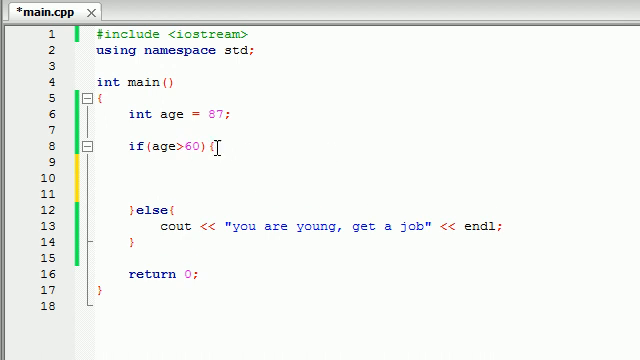
{"action": "double_click", "coordinate": [196, 148]}
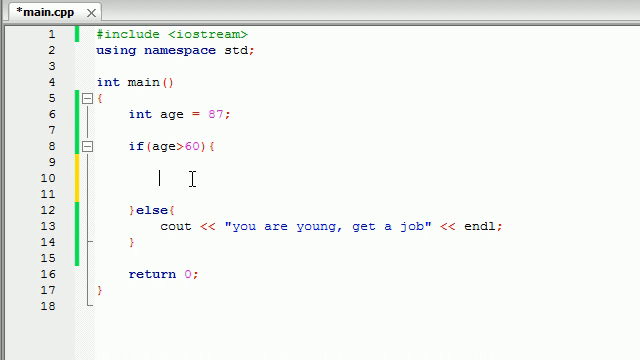
{"action": "mouse_move", "coordinate": [210, 166]}
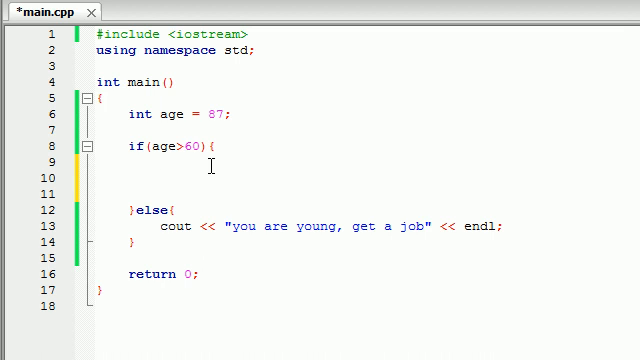
{"action": "type", "text": "if"}
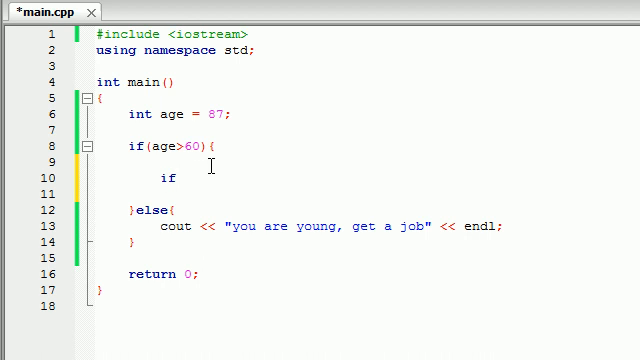
{"action": "type", "text": "()"}
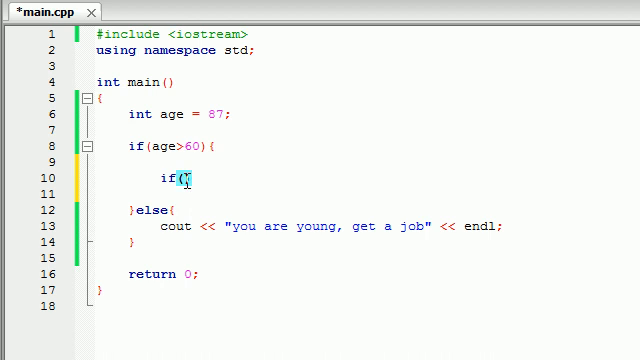
{"action": "type", "text": "age"}
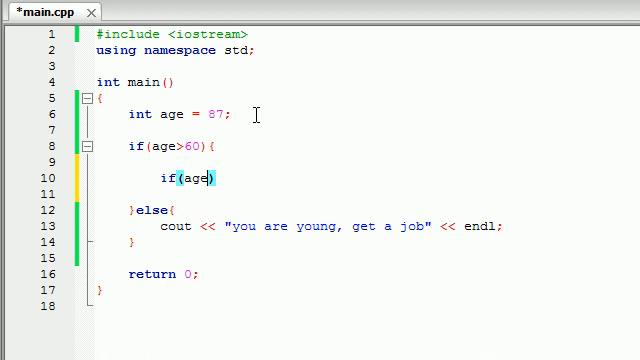
{"action": "type", "text": ">"}
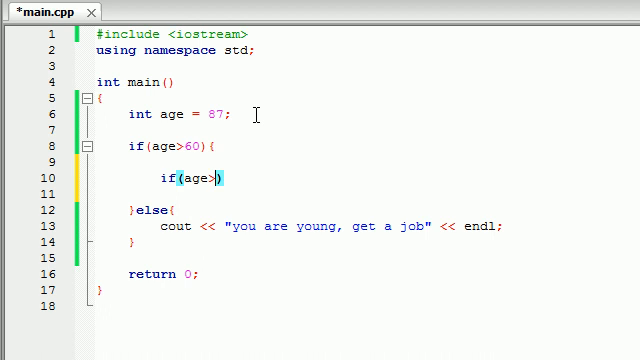
{"action": "type", "text": "100"}
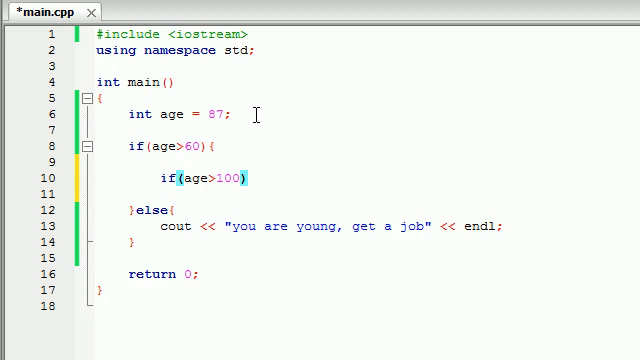
{"action": "type", "text": "{"}
{"action": "type", "text": "cout <<"}
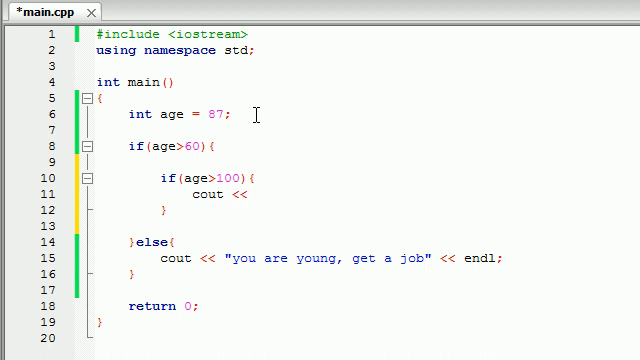
- Write the nested block's message "why are you stil alive?"
{"action": "type", "text": "\"why \""}
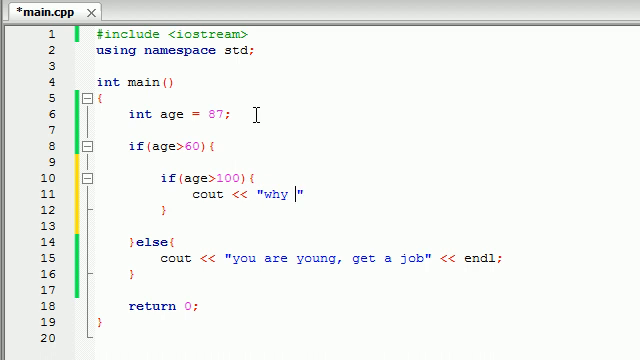
{"action": "type", "text": "are you stil"}
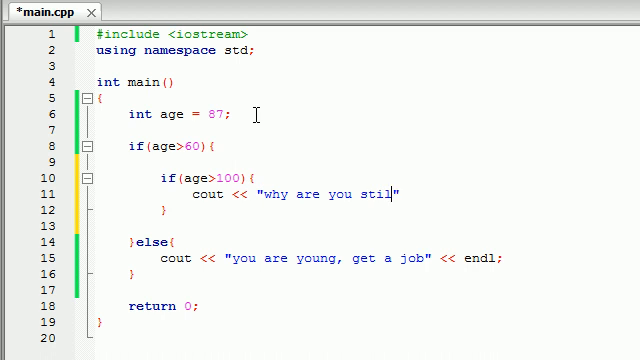
{"action": "type", "text": "alive?\""}
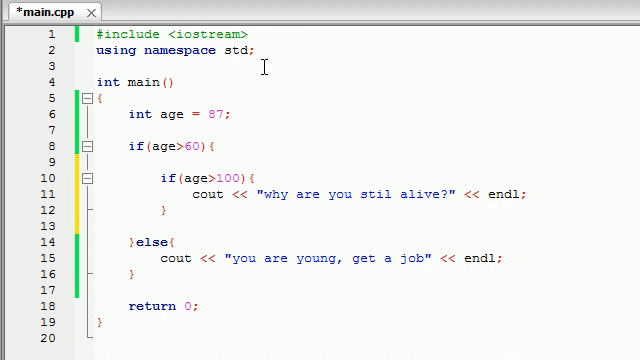
{"action": "triple_click", "coordinate": [170, 122]}
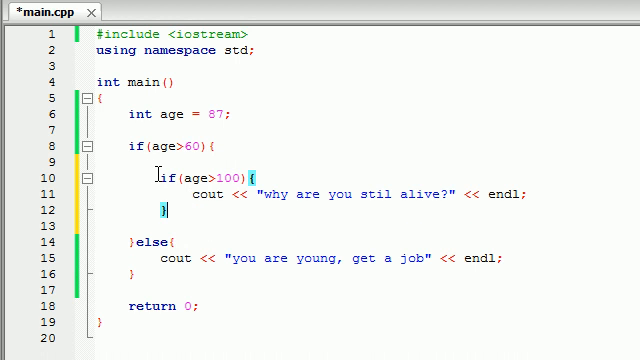
{"action": "left_click_drag", "start_coordinate": [158, 176], "coordinate": [200, 216]}
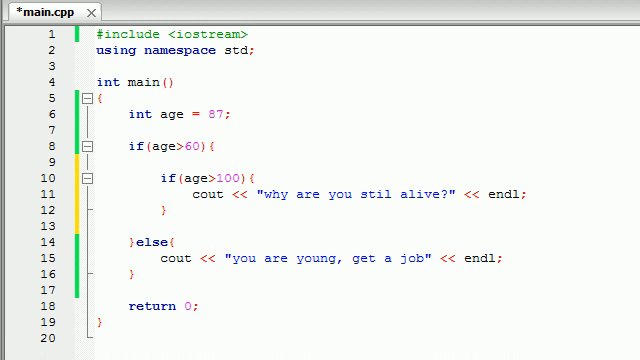
{"action": "key", "text": "F9"}
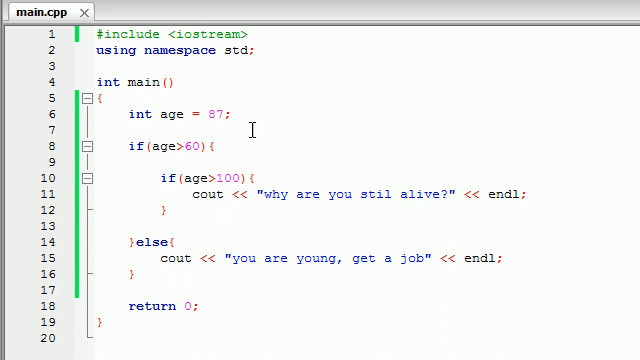
- Change the age value from 87 to 178 and save the file
{"action": "double_click", "coordinate": [210, 112]}
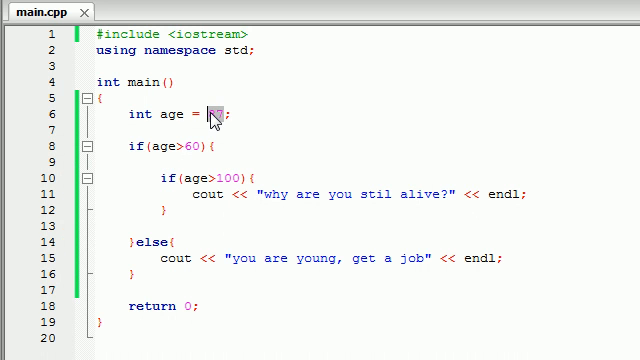
{"action": "type", "text": "178"}
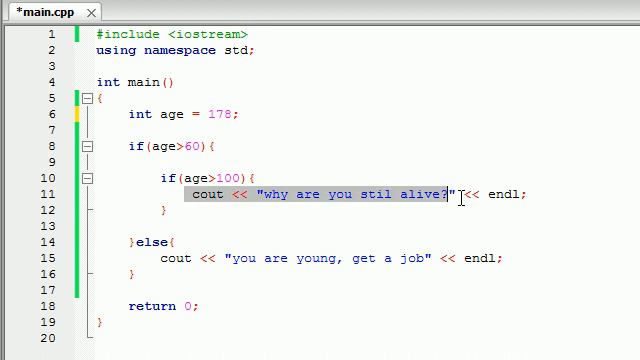
{"action": "key", "text": "ctrl+s"}
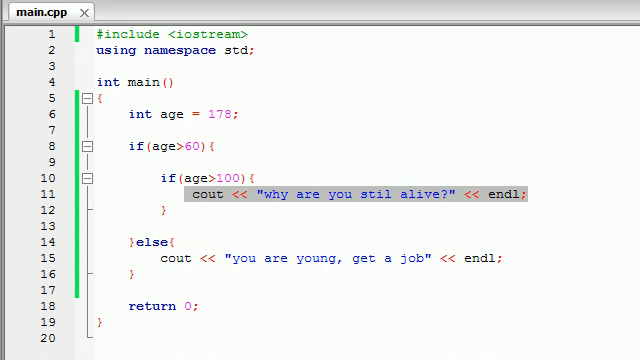
{"action": "mouse_move", "coordinate": [510, 206]}
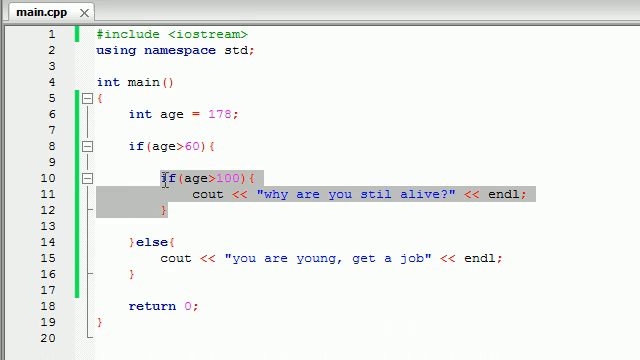
- Add an empty 'else{' branch right after the nested if(age>100) block
{"action": "left_click", "coordinate": [174, 212]}
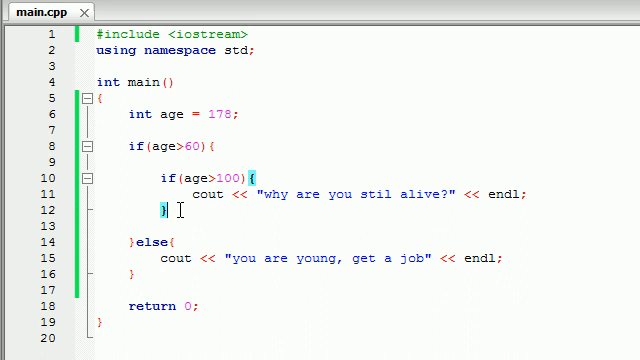
{"action": "type", "text": "else{"}
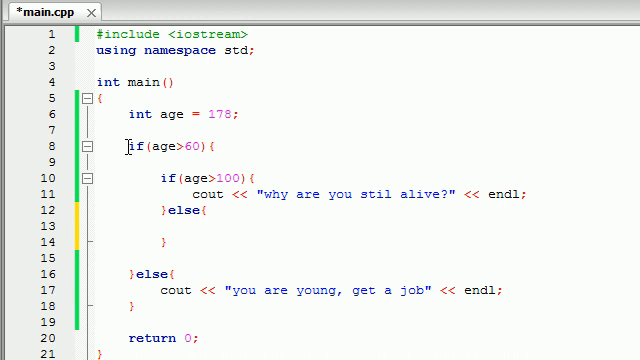
- Select and delete the whole if/else structure from main
{"action": "left_click_drag", "start_coordinate": [130, 144], "coordinate": [172, 308]}
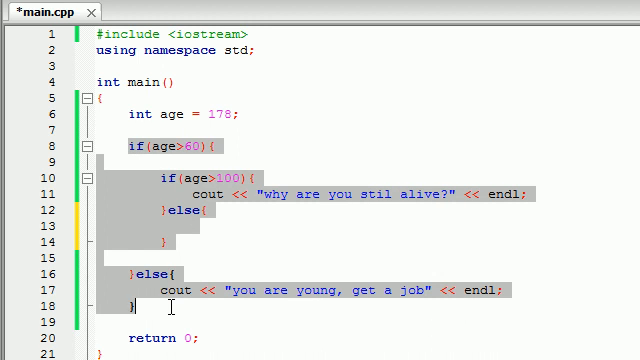
{"action": "key", "text": "Delete"}
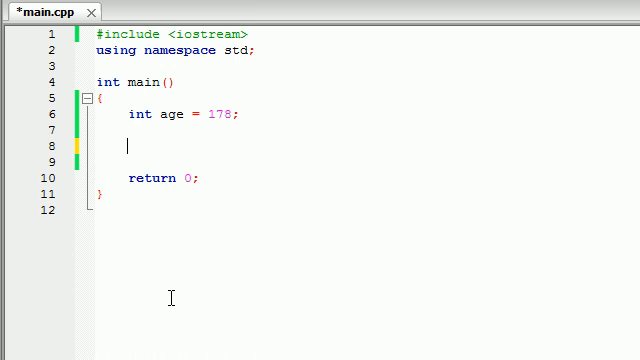
{"action": "mouse_move", "coordinate": [156, 176]}
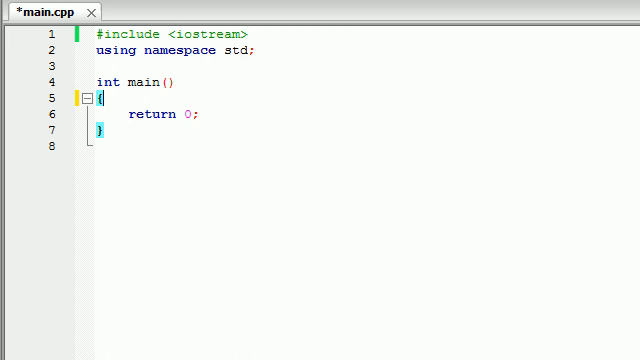
{"action": "mouse_move", "coordinate": [344, 212]}
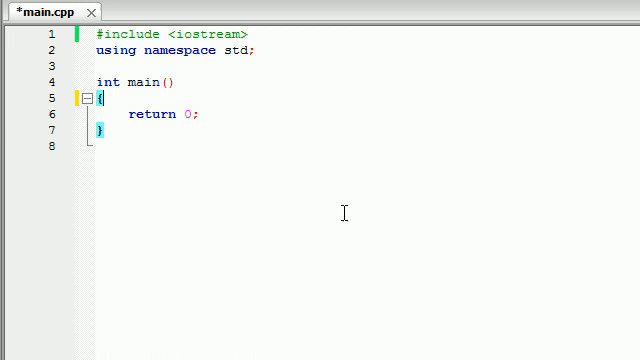